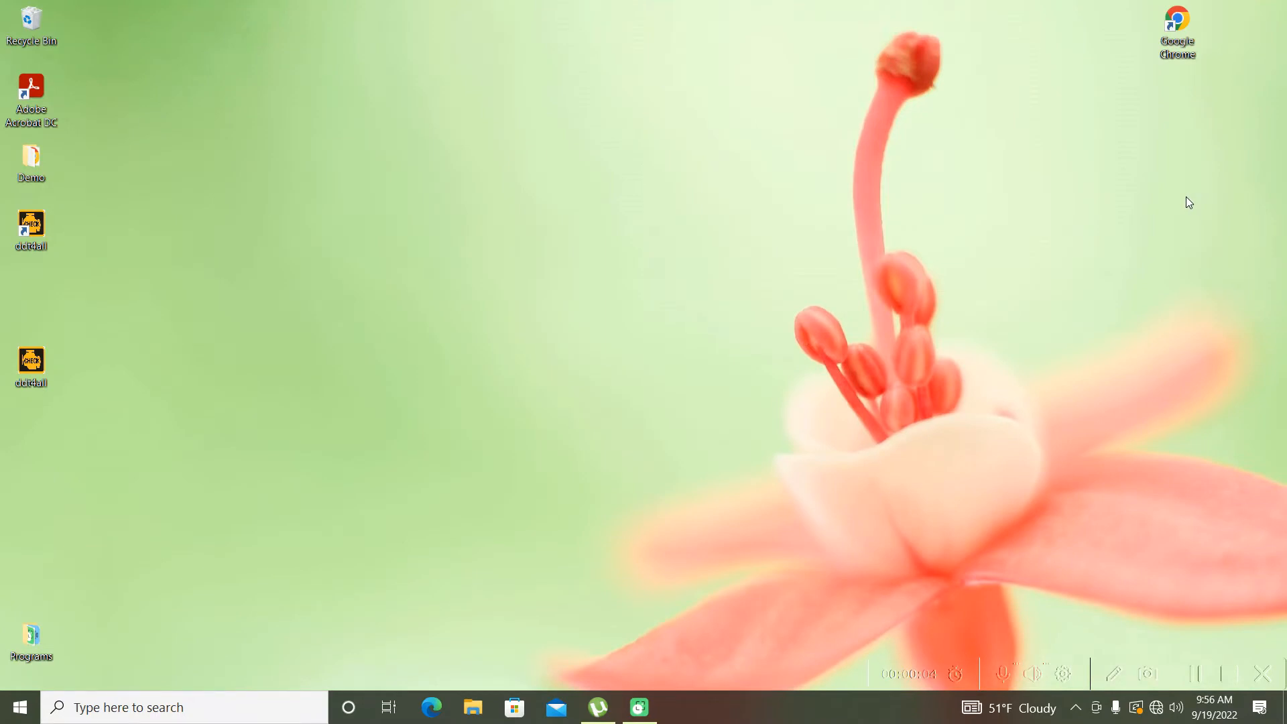
mouse_move(54, 134)
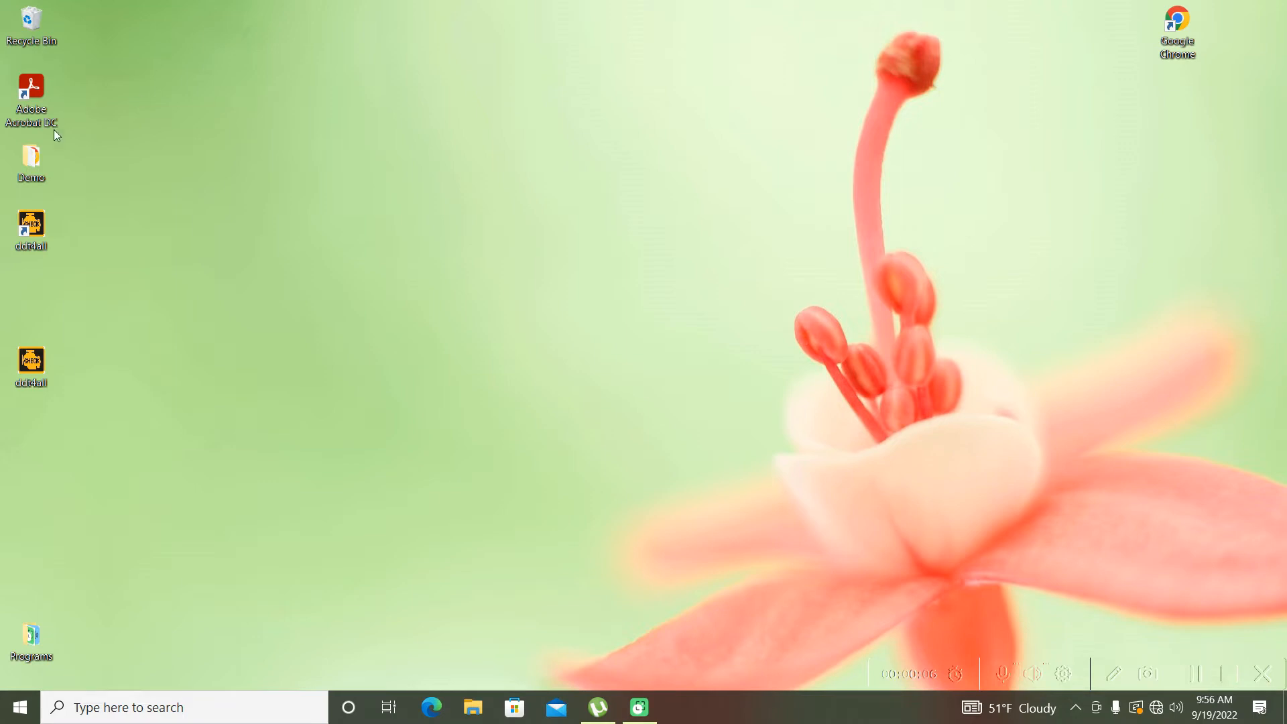
Step: Launch DDT4All from its ddt4all desktop shortcut
left_click(30, 228)
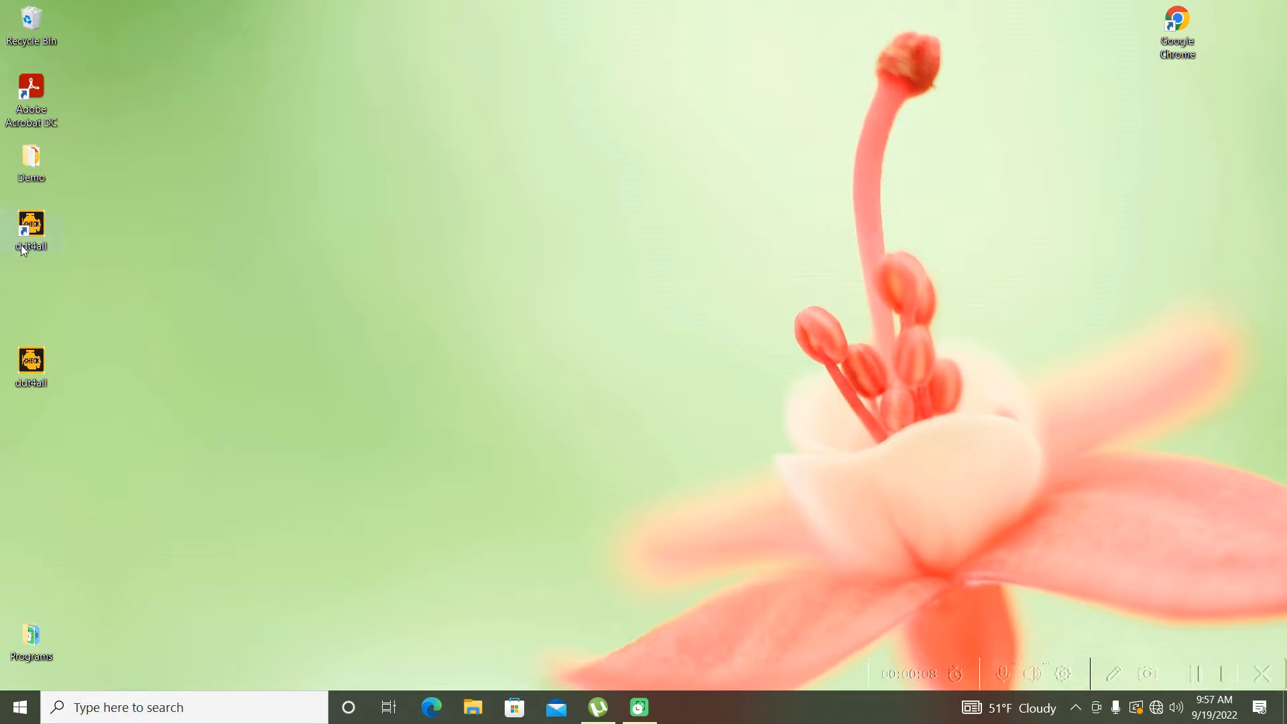
left_click(30, 233)
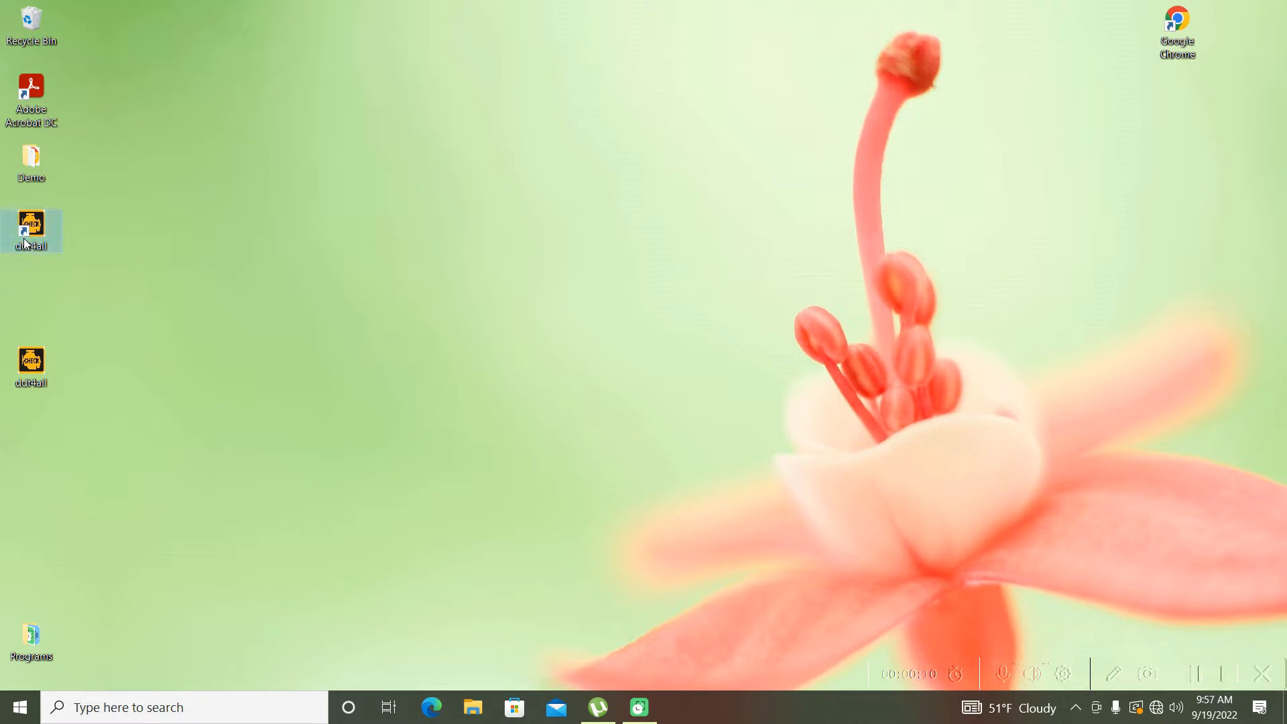
double_click(30, 231)
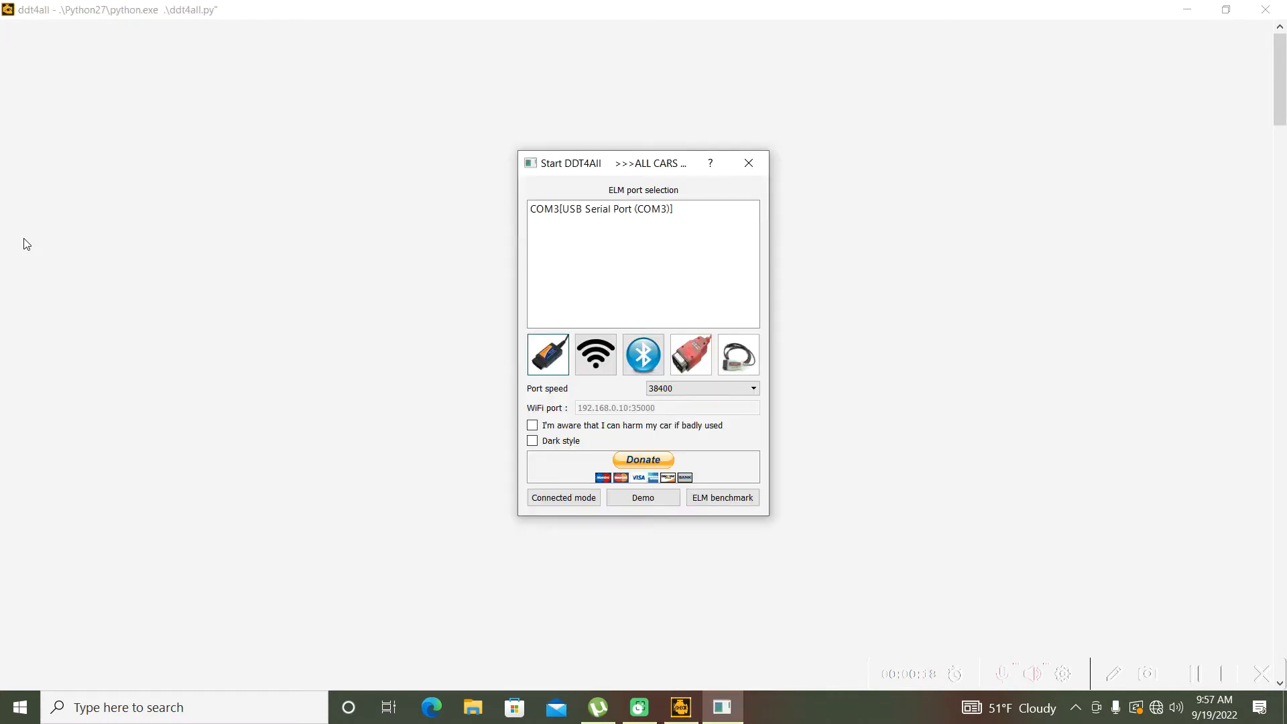
mouse_move(628, 271)
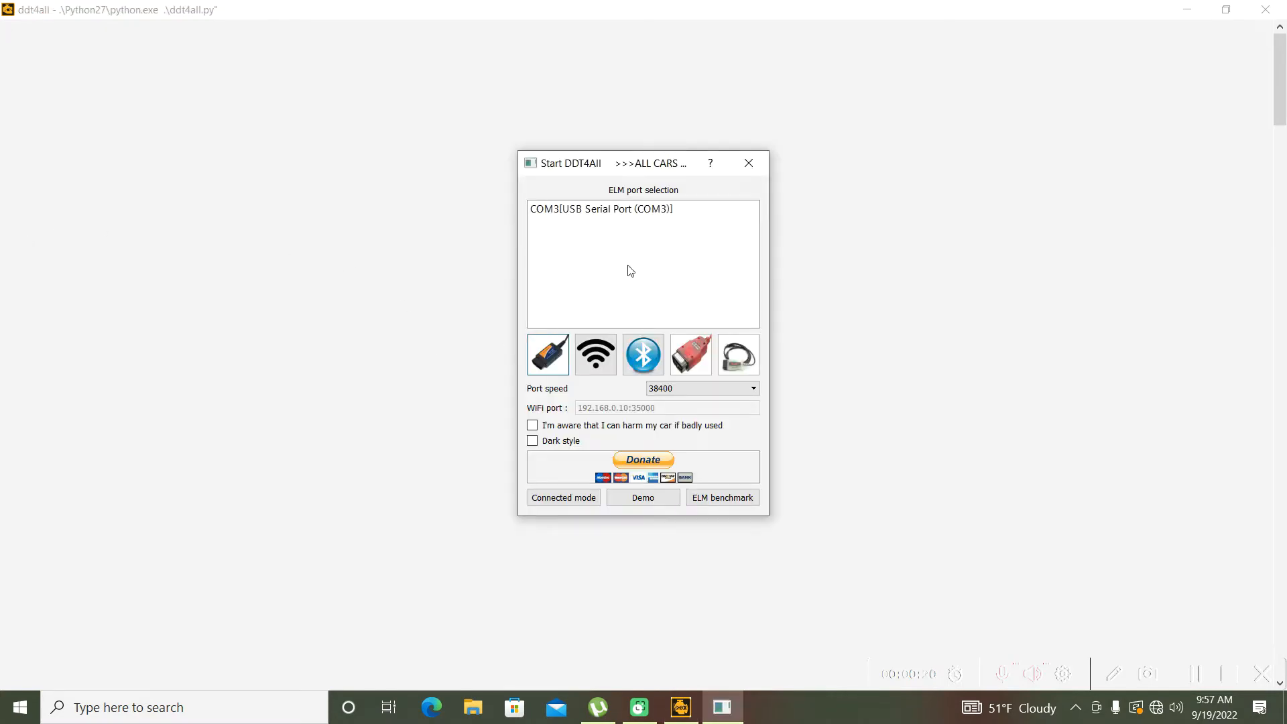
Step: Choose port COM3, acknowledge the car-harm warning, and start Connected mode
left_click(601, 208)
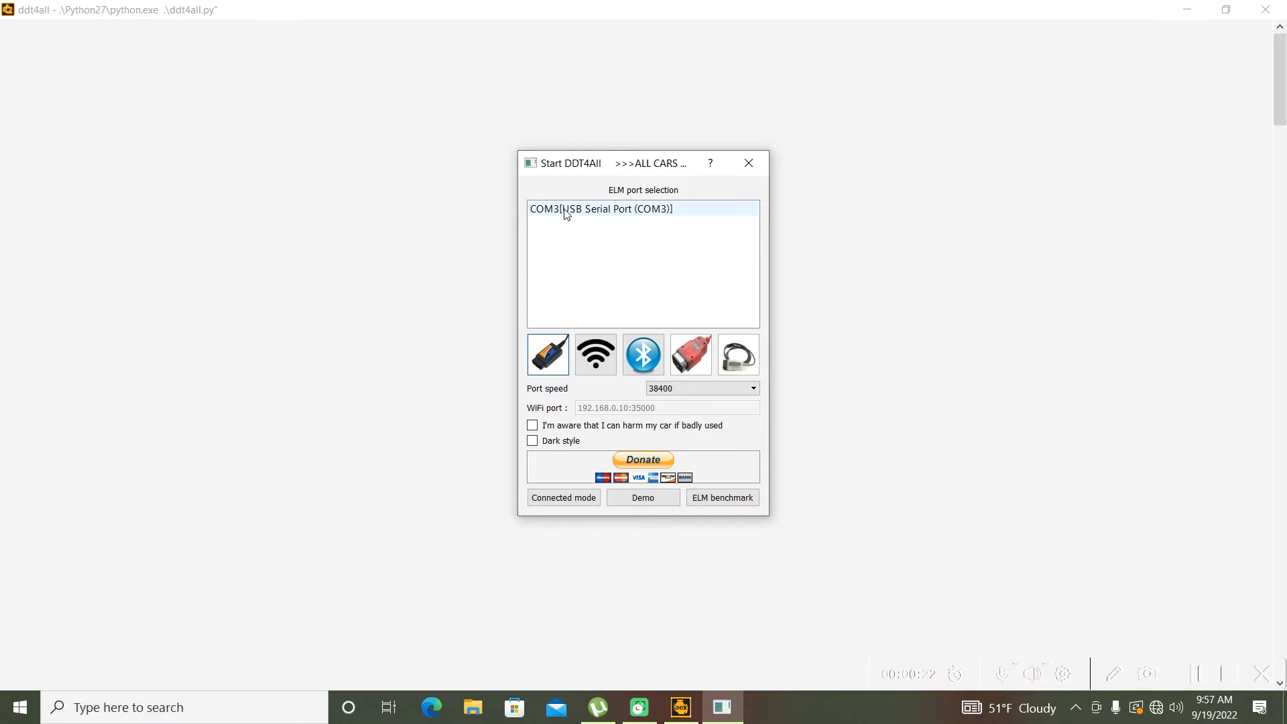
left_click(602, 209)
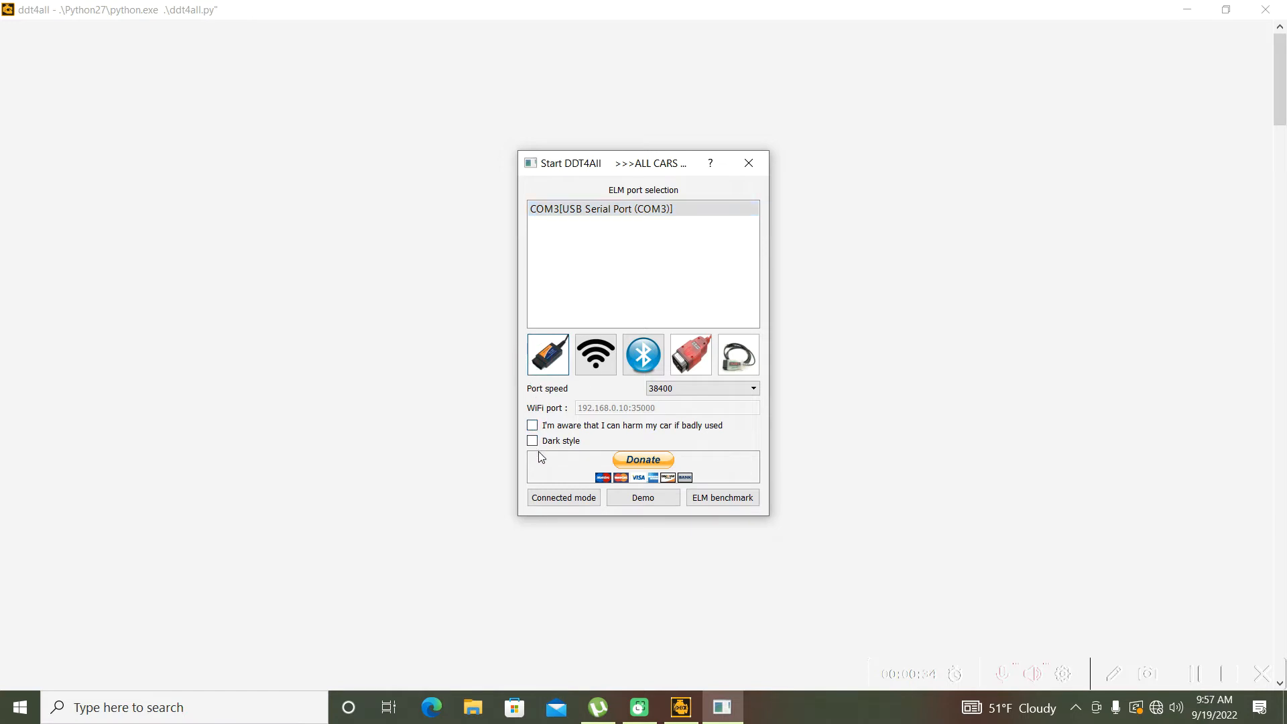
left_click(532, 425)
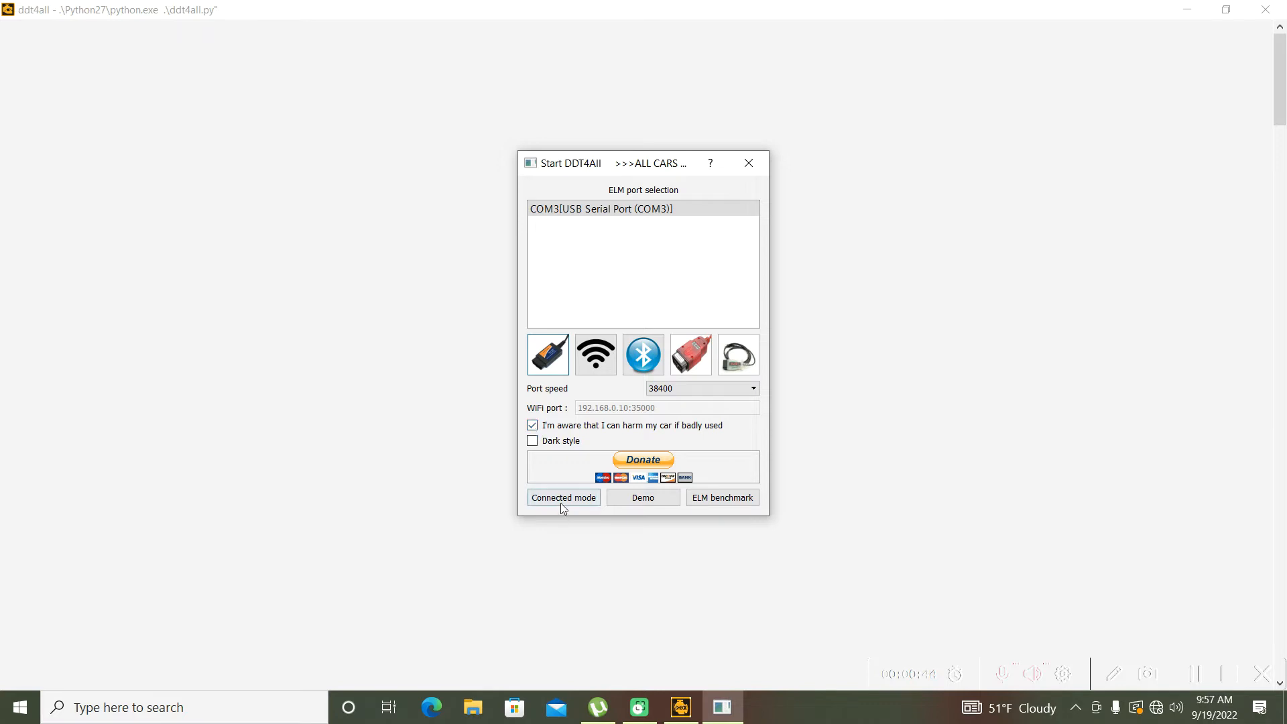
left_click(563, 498)
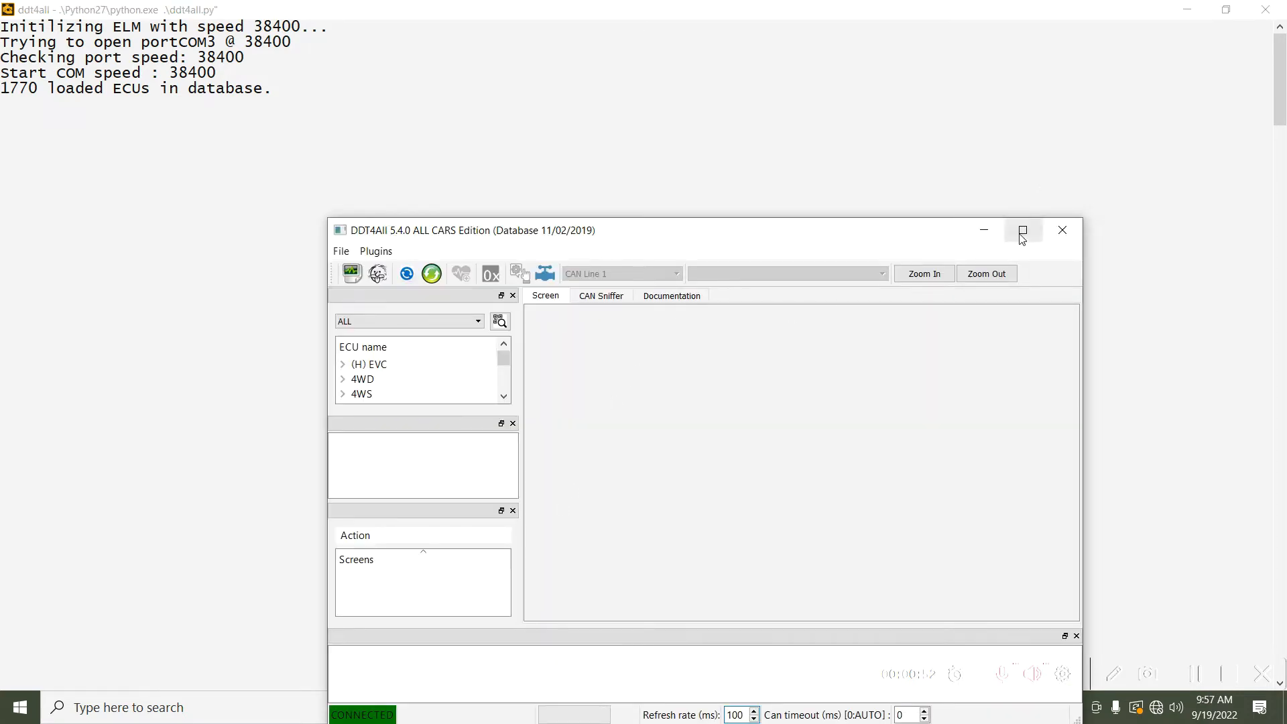
Step: Maximize the main window and filter vehicles to XFB - MEGANE IV
left_click(1023, 230)
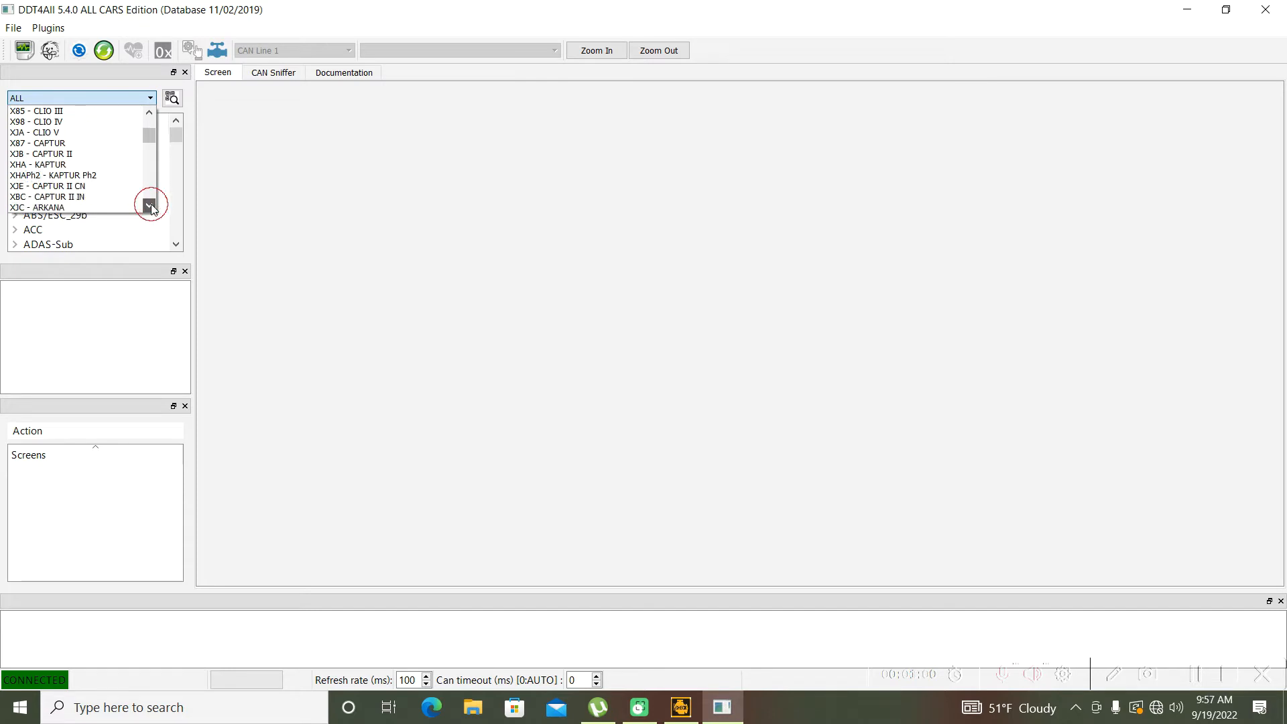
left_click(151, 205)
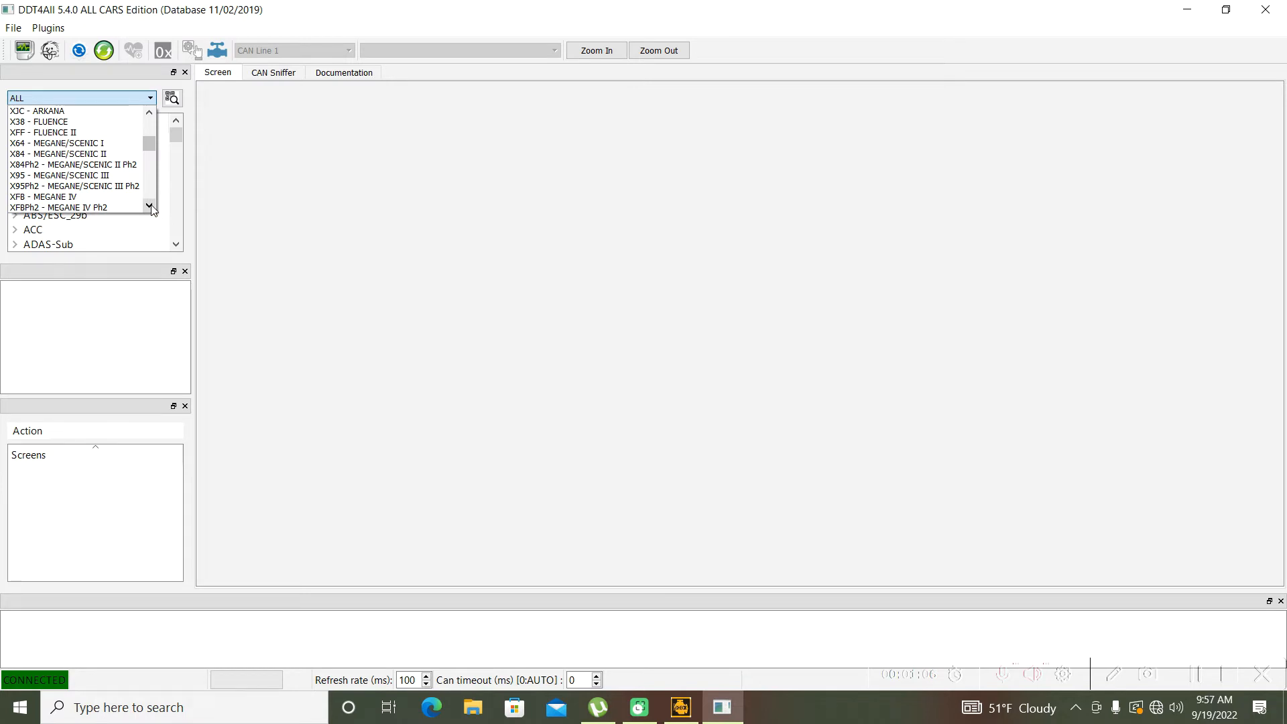
left_click(49, 197)
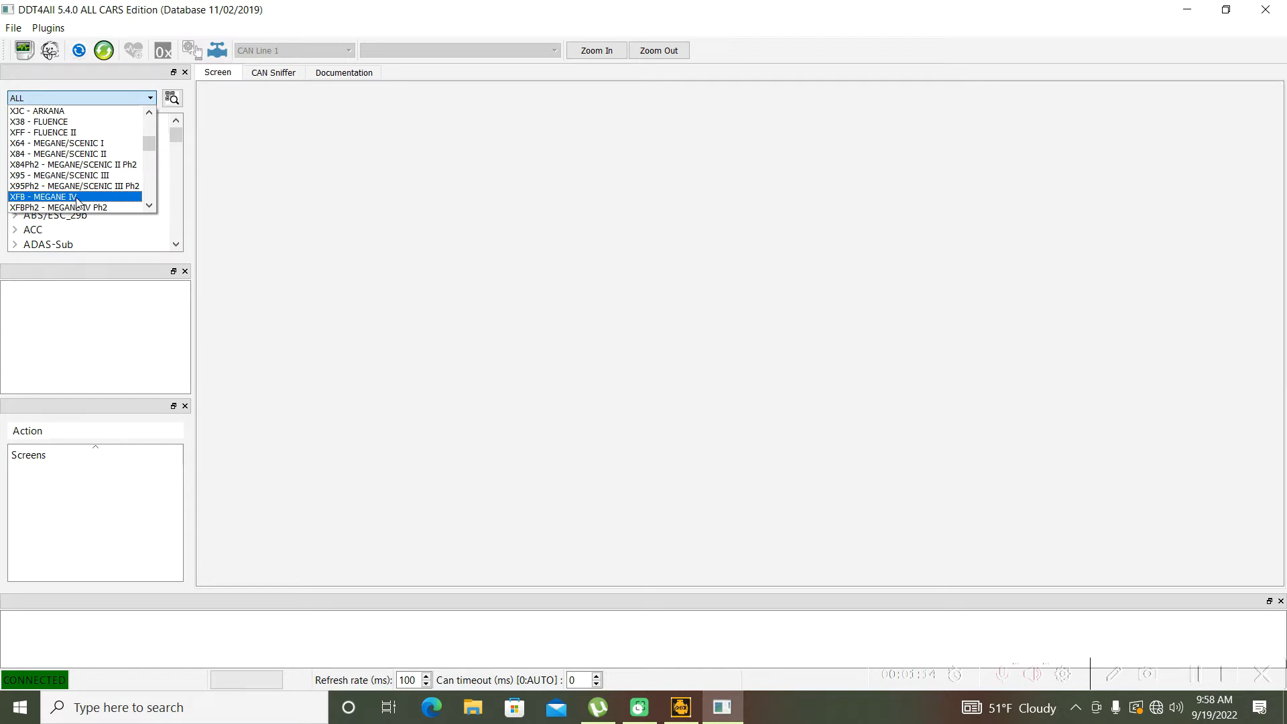
left_click(44, 197)
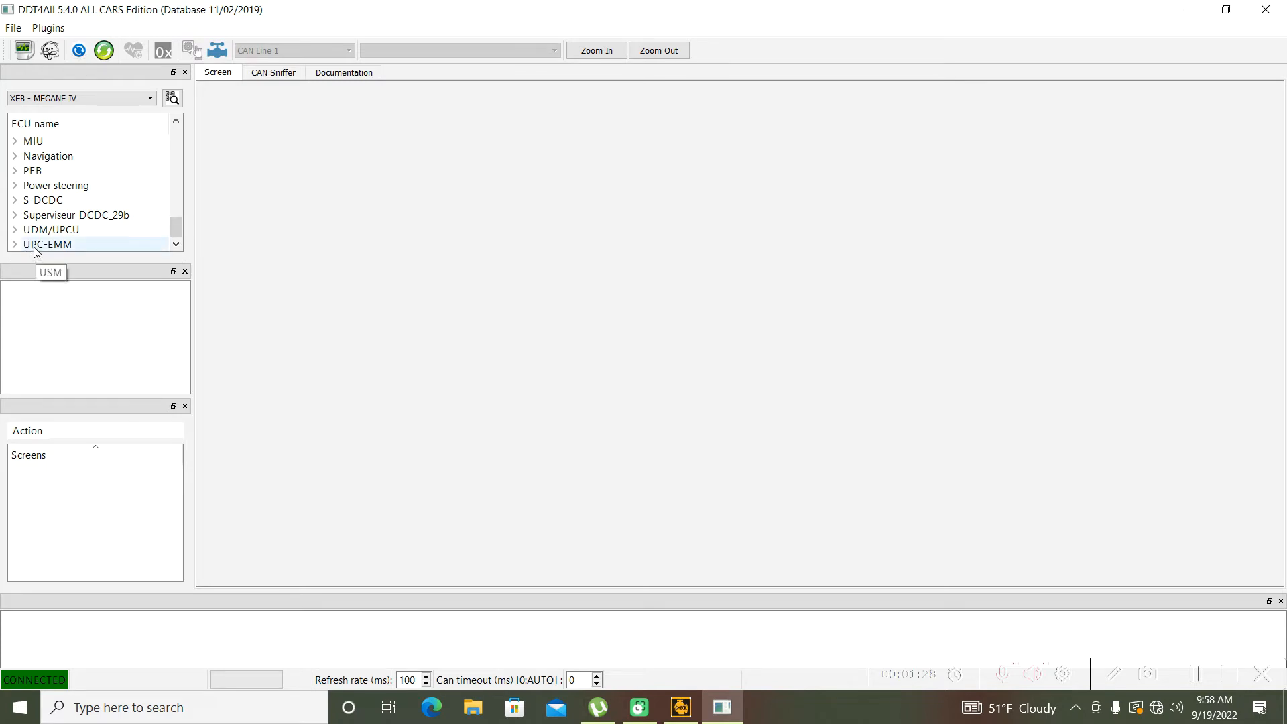
Step: Expand UPC-EMM and connect using the USM_CMF1_Sailing_B4 ECU file
left_click(48, 244)
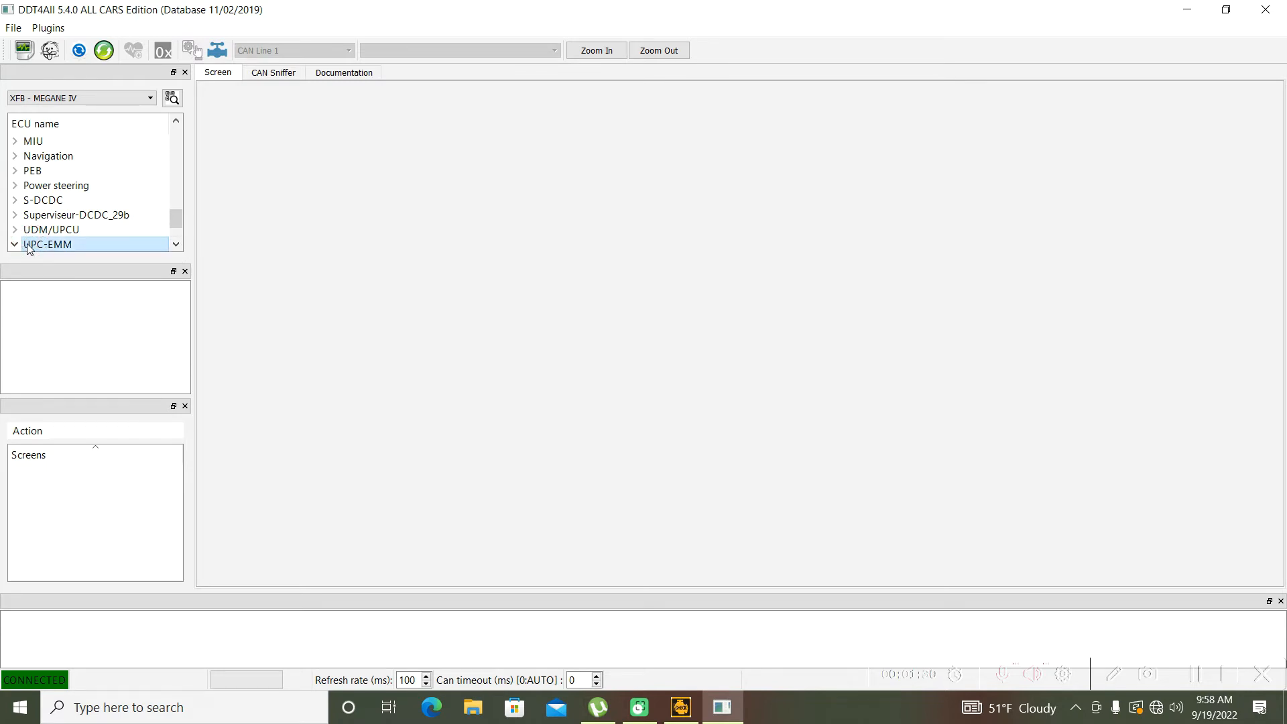
left_click(15, 244)
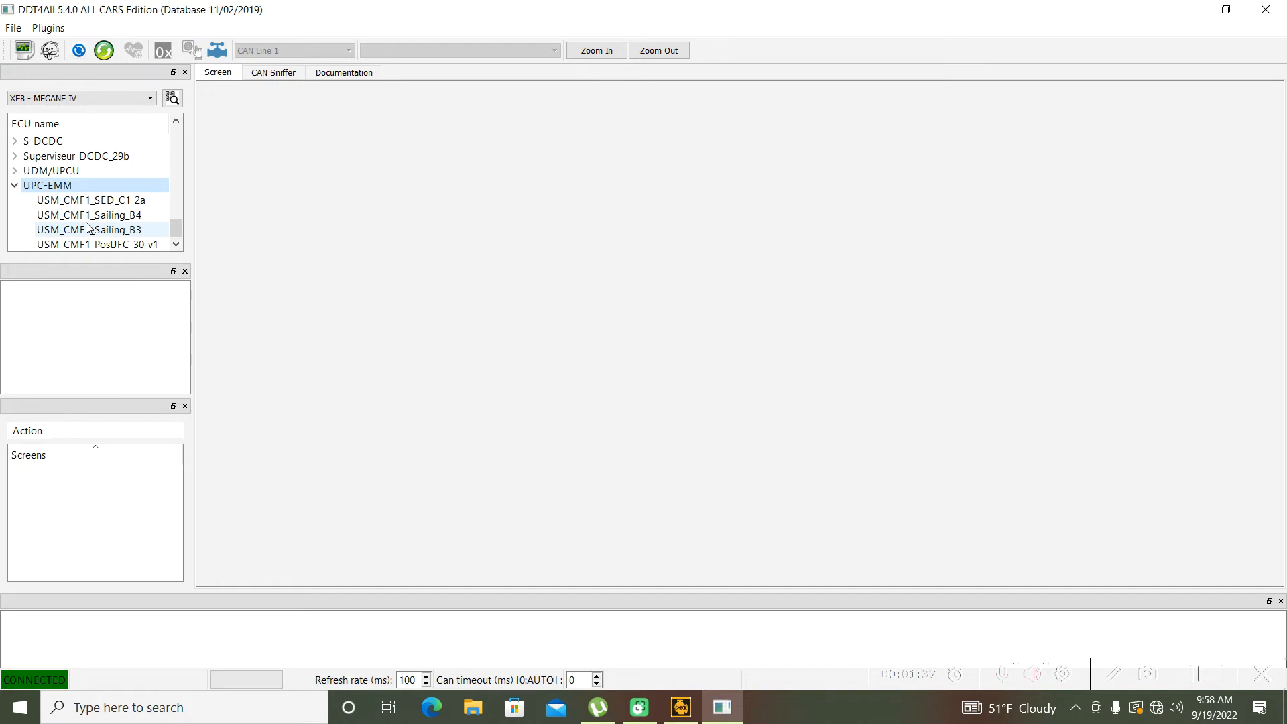
left_click(90, 214)
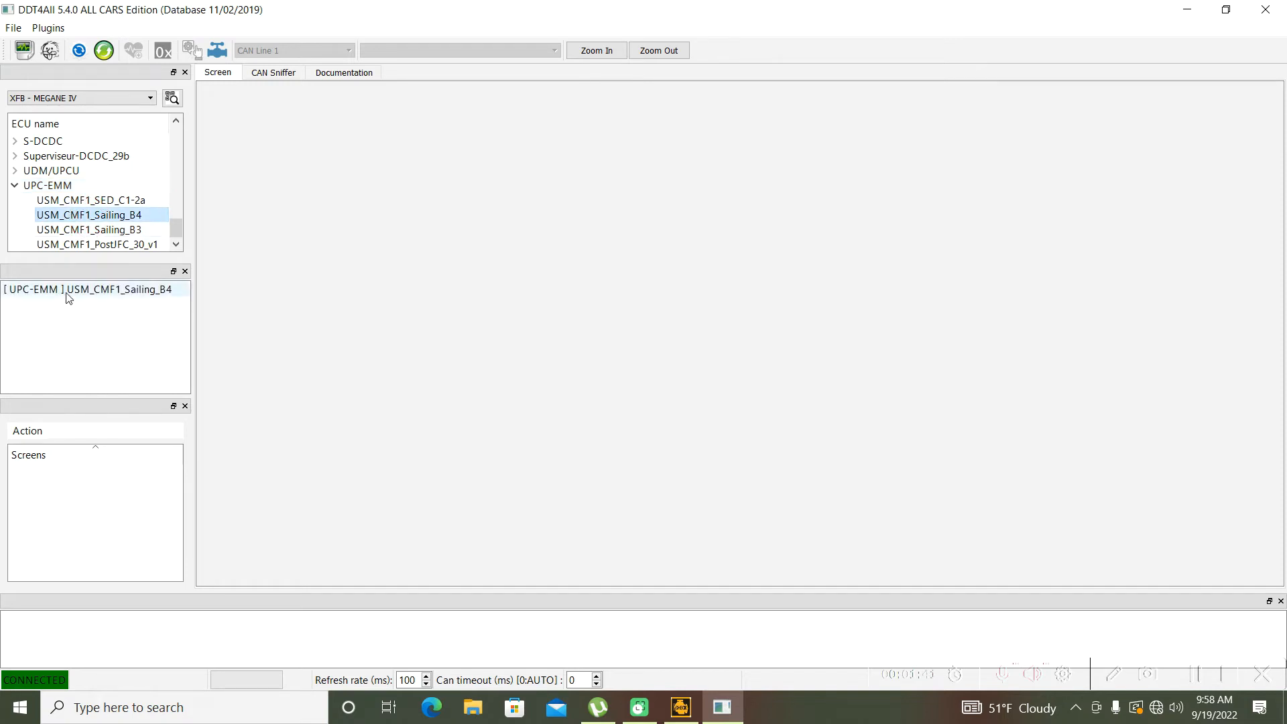
left_click(90, 289)
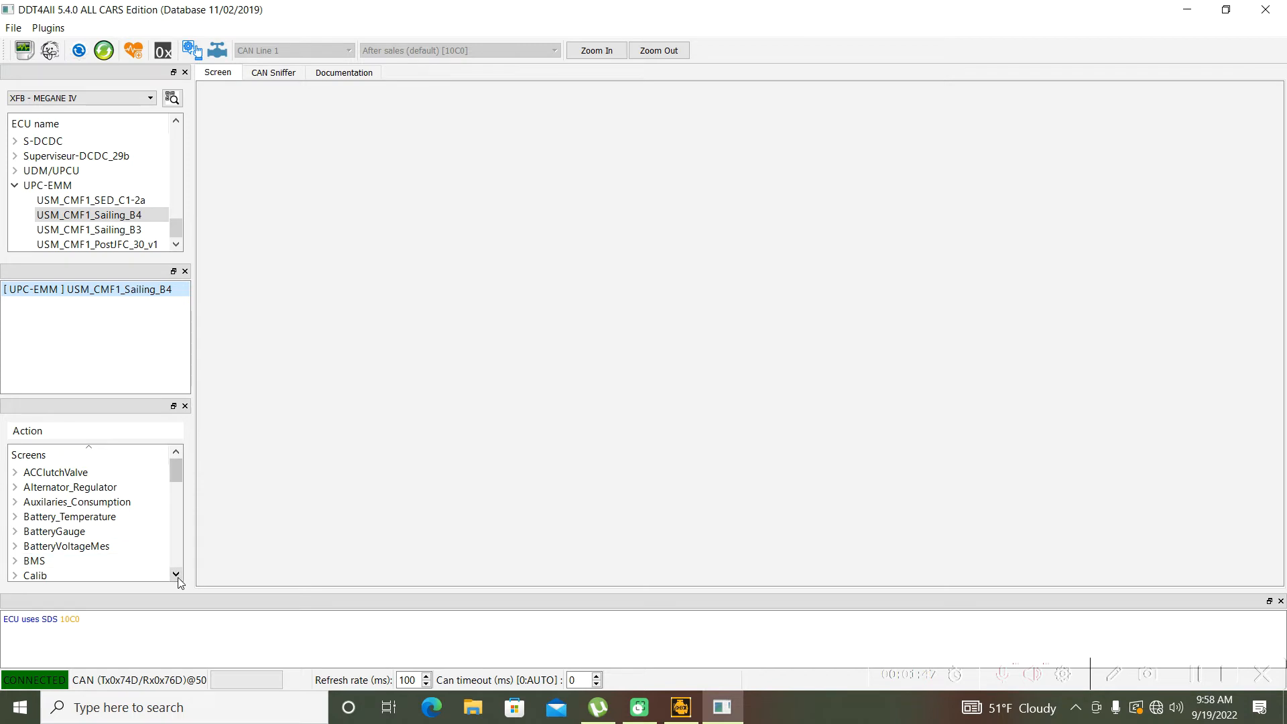
Step: Expand the Lights screen group and open 'Lights - Configuration'
left_click(176, 574)
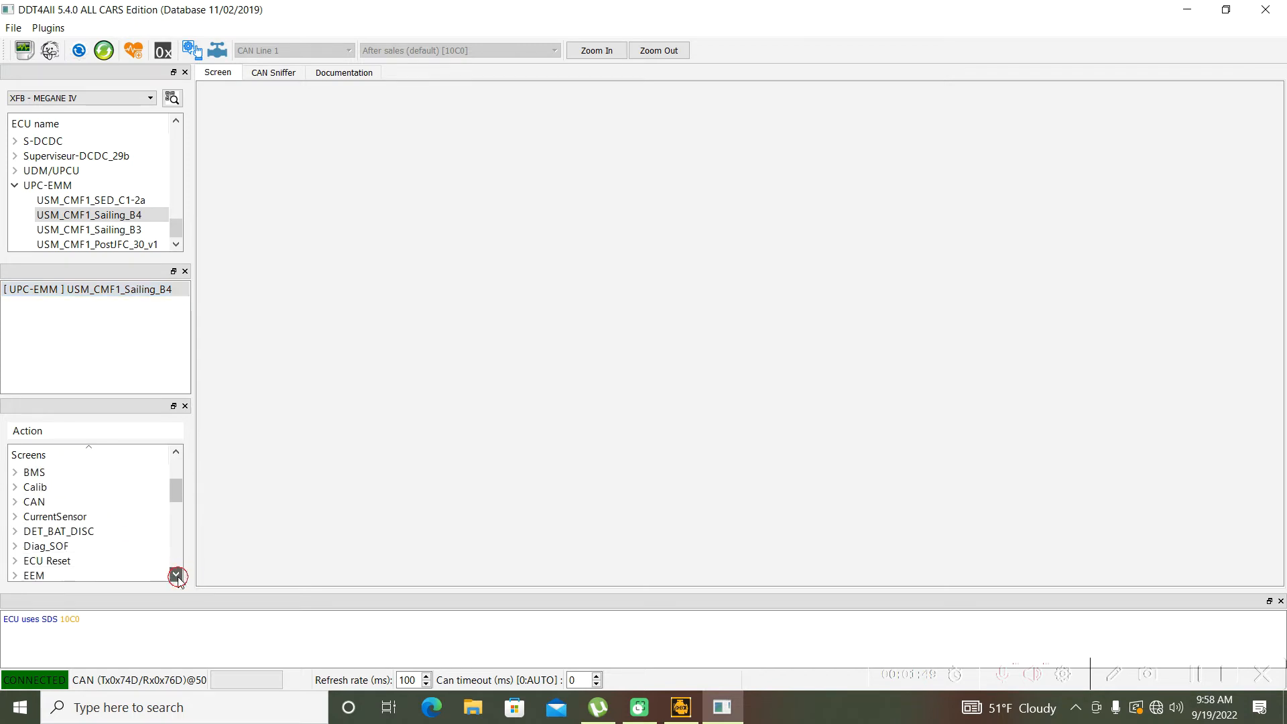
left_click(175, 575)
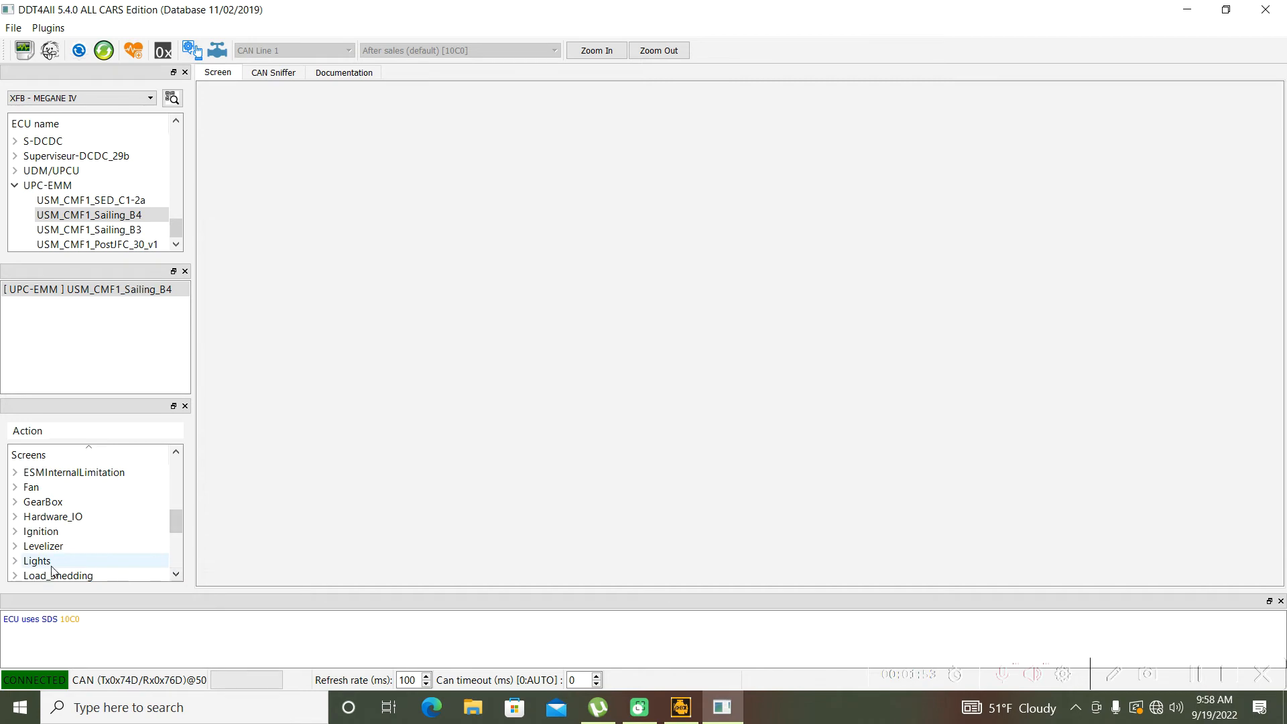
left_click(37, 560)
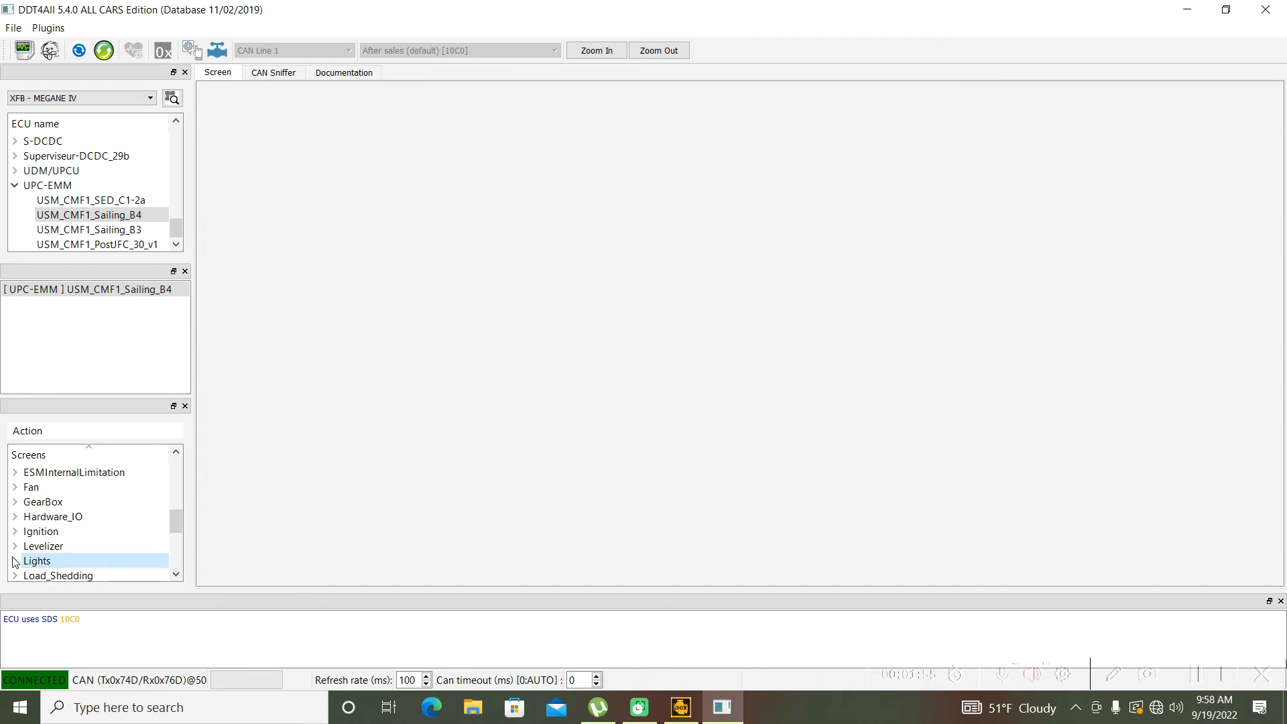
left_click(15, 560)
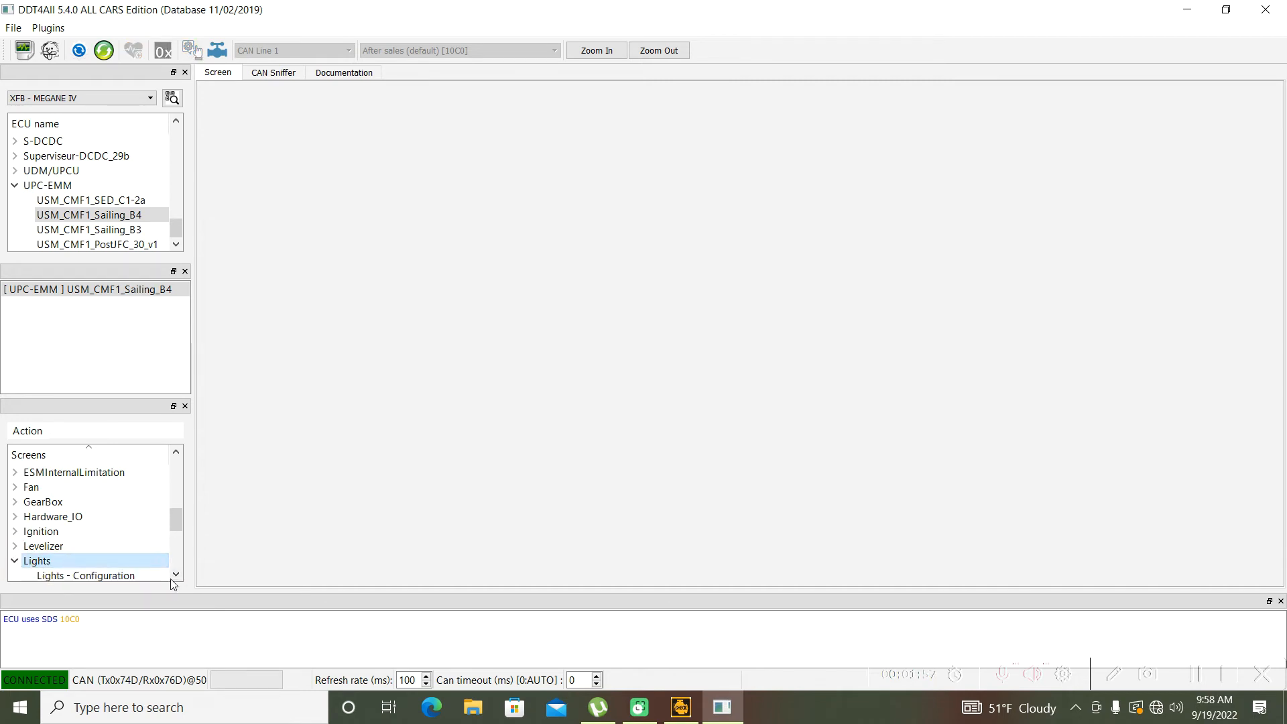
scroll("down", 3)
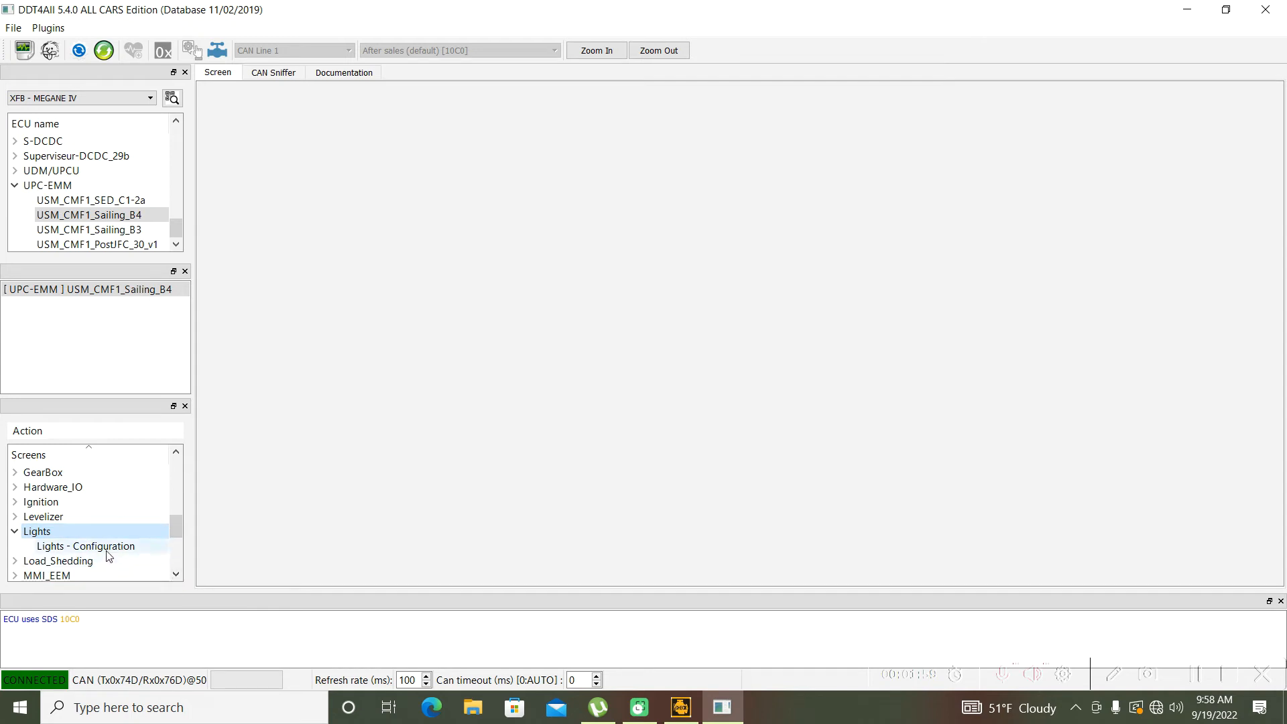
left_click(85, 545)
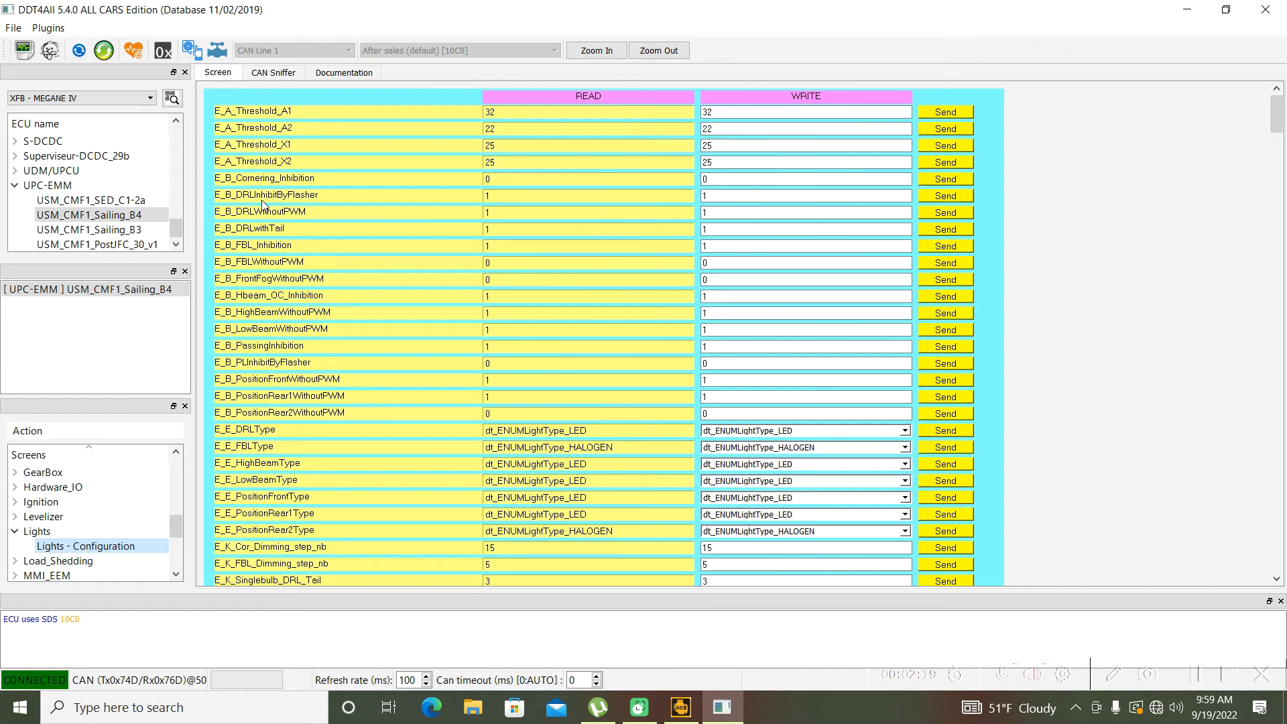
mouse_move(456, 220)
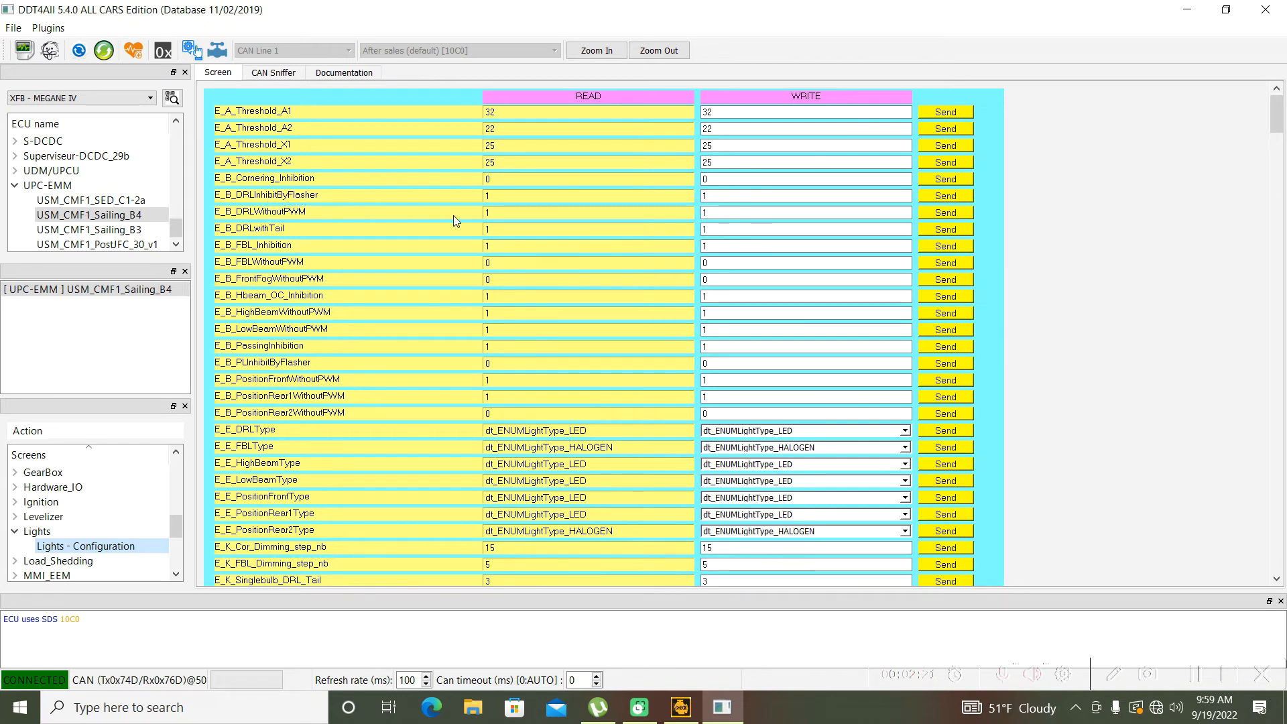
mouse_move(505, 204)
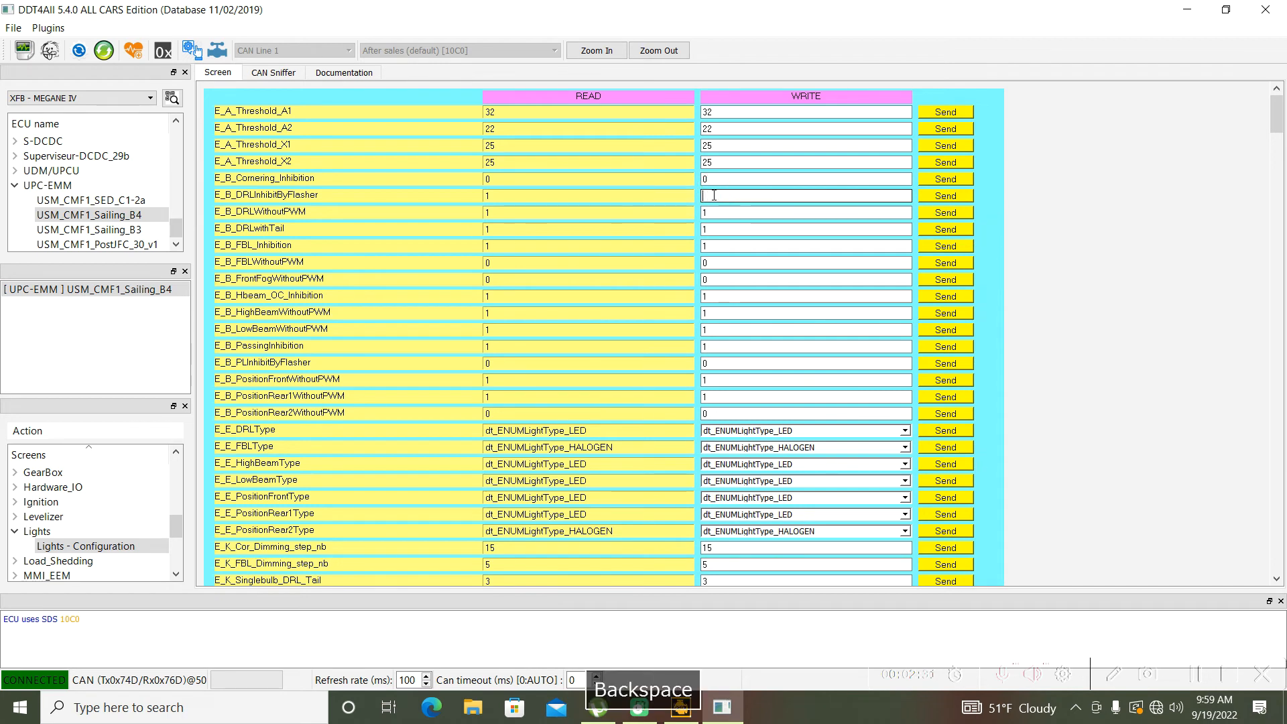
Step: Enter 1 as the E_B_DRLInhibitByFlasher write value
type("0")
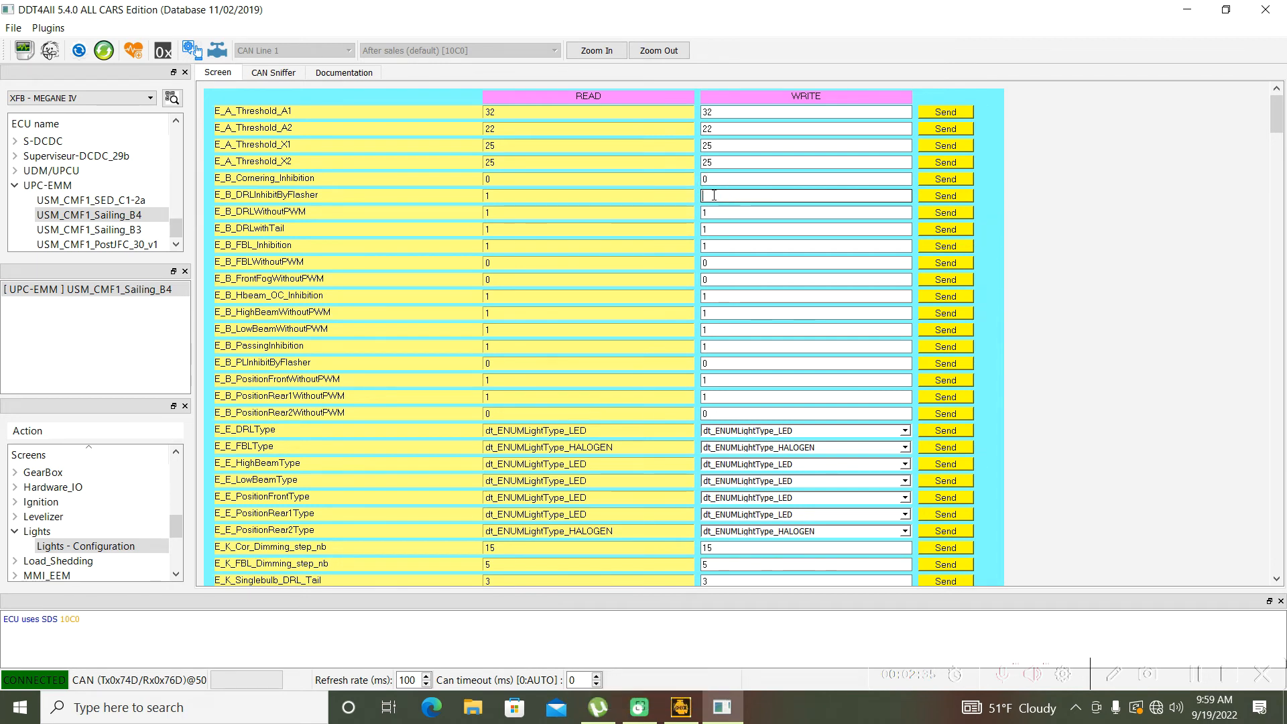
type("1")
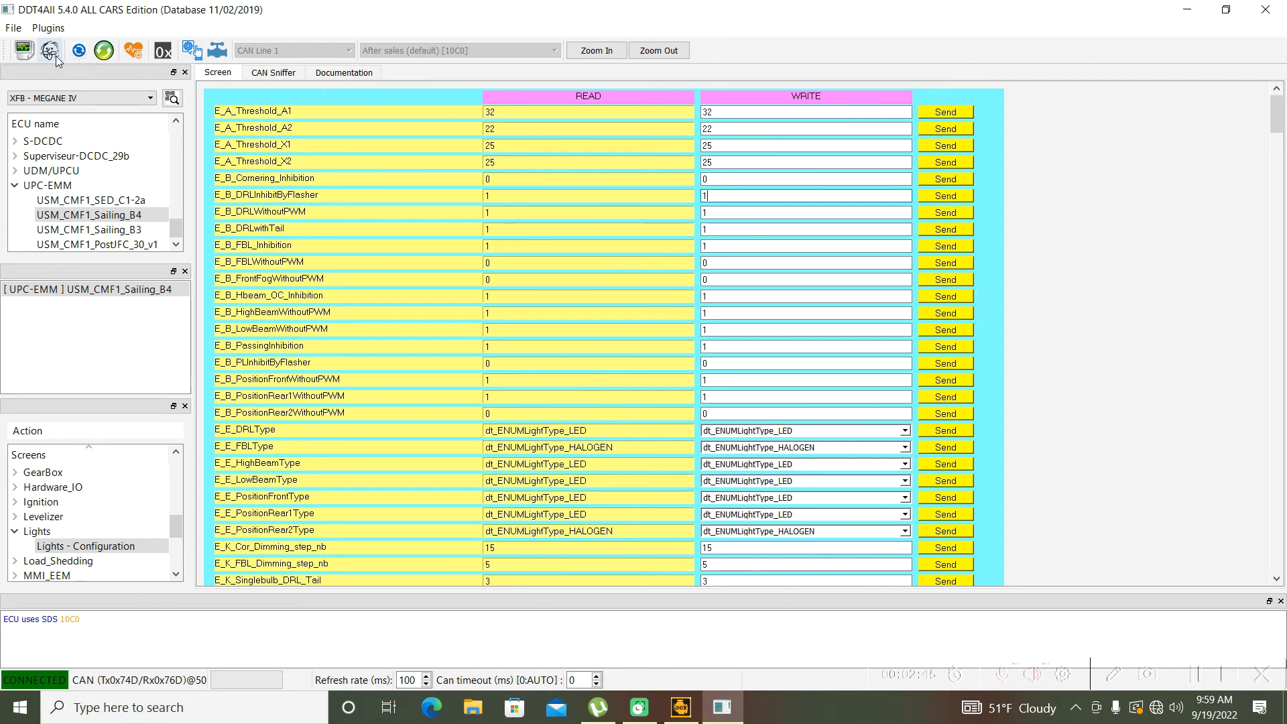
mouse_move(51, 50)
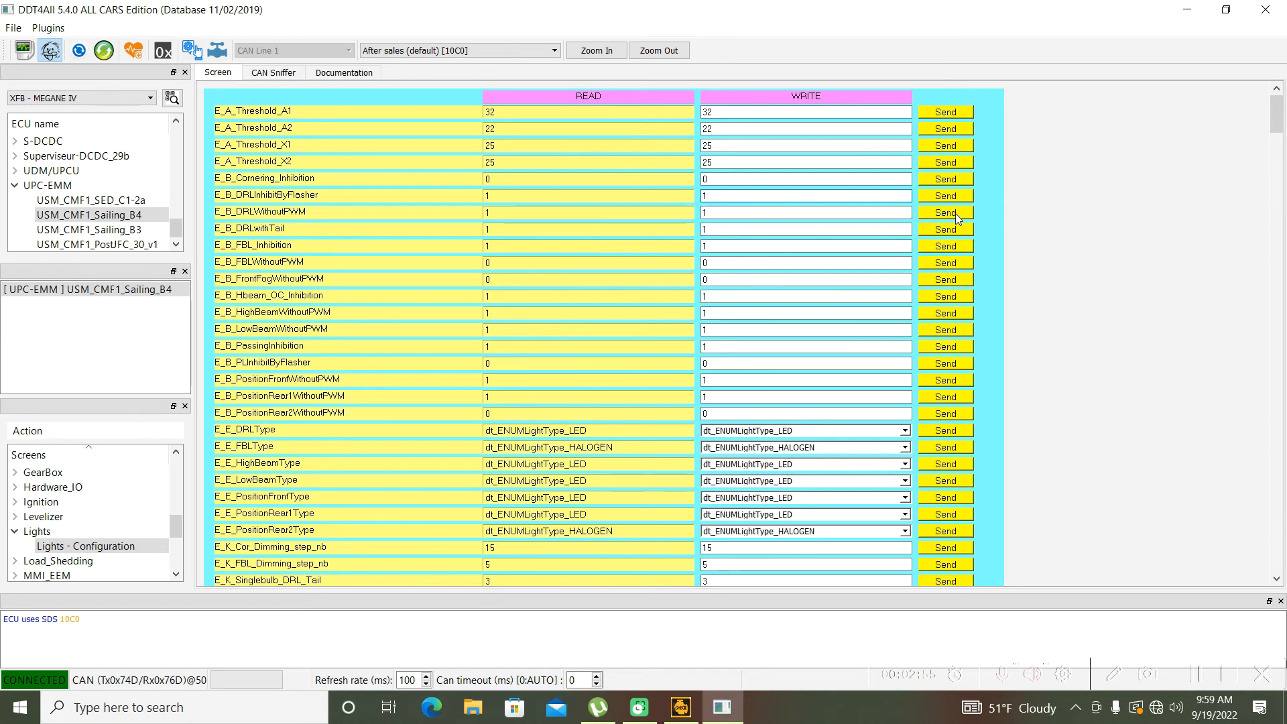
mouse_move(1067, 217)
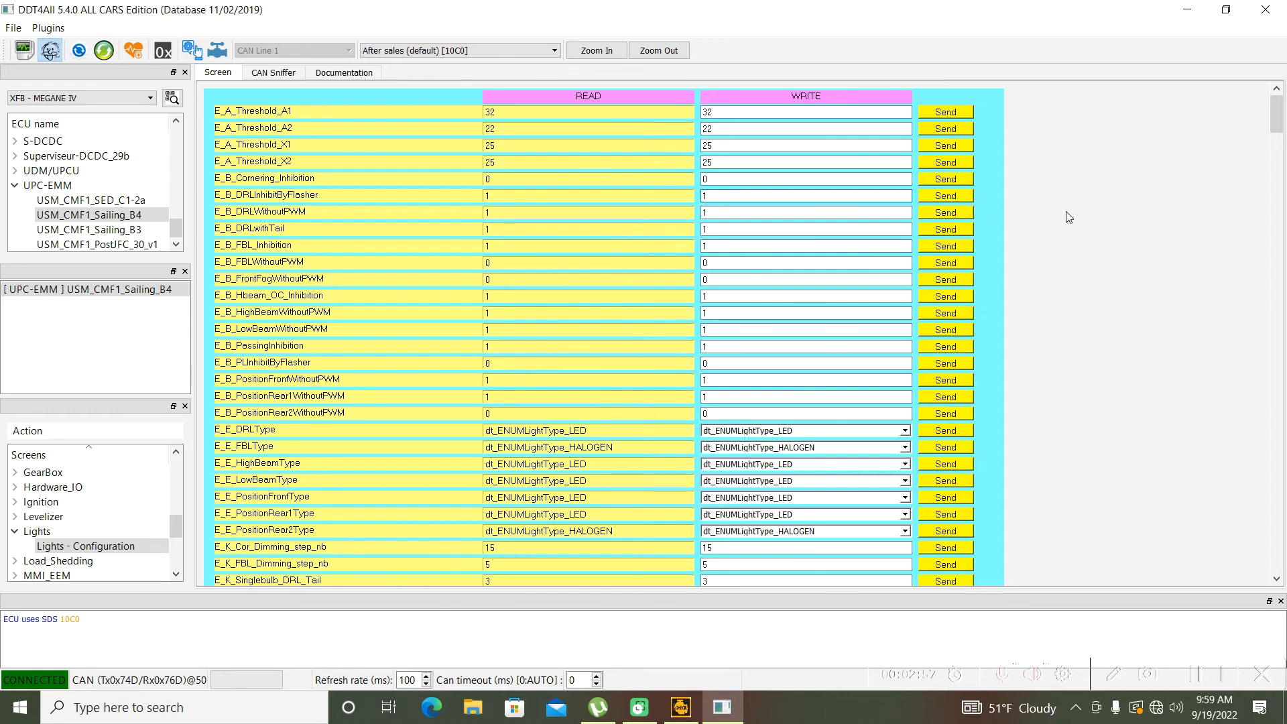
Step: Activate the After sales (default) [10C0] session with expert mode on
left_click(805, 195)
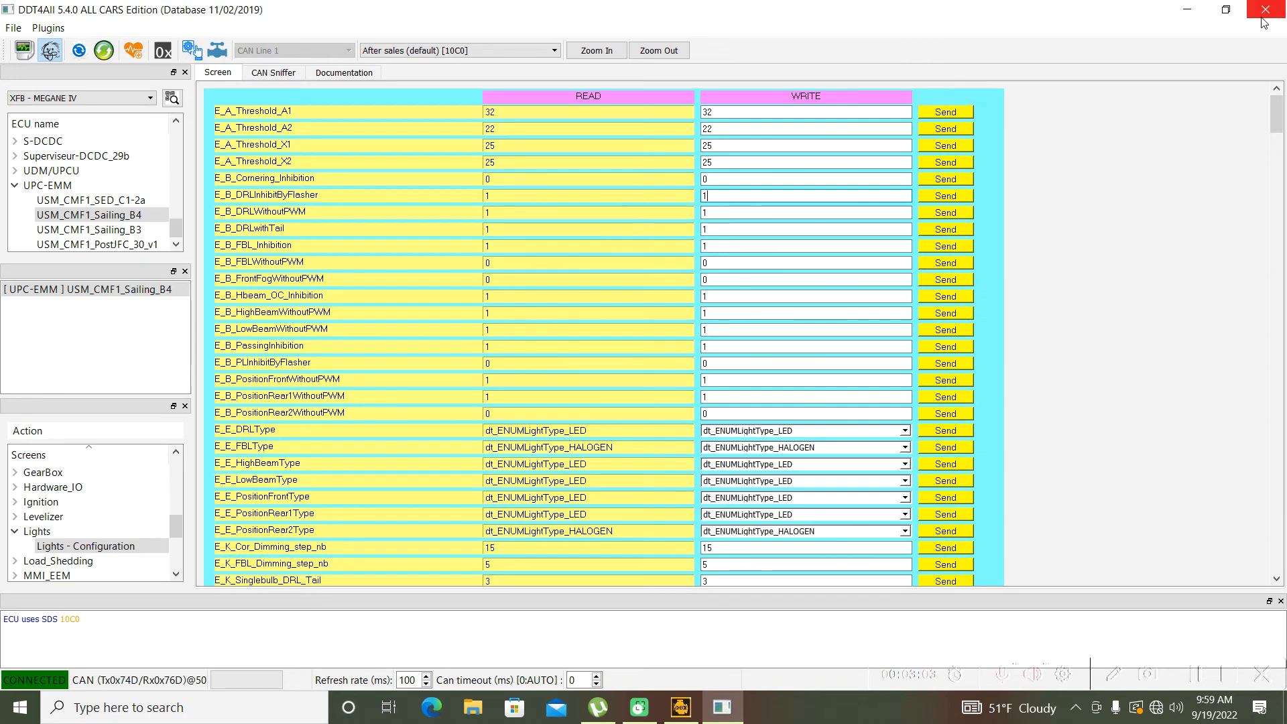
mouse_move(1270, 9)
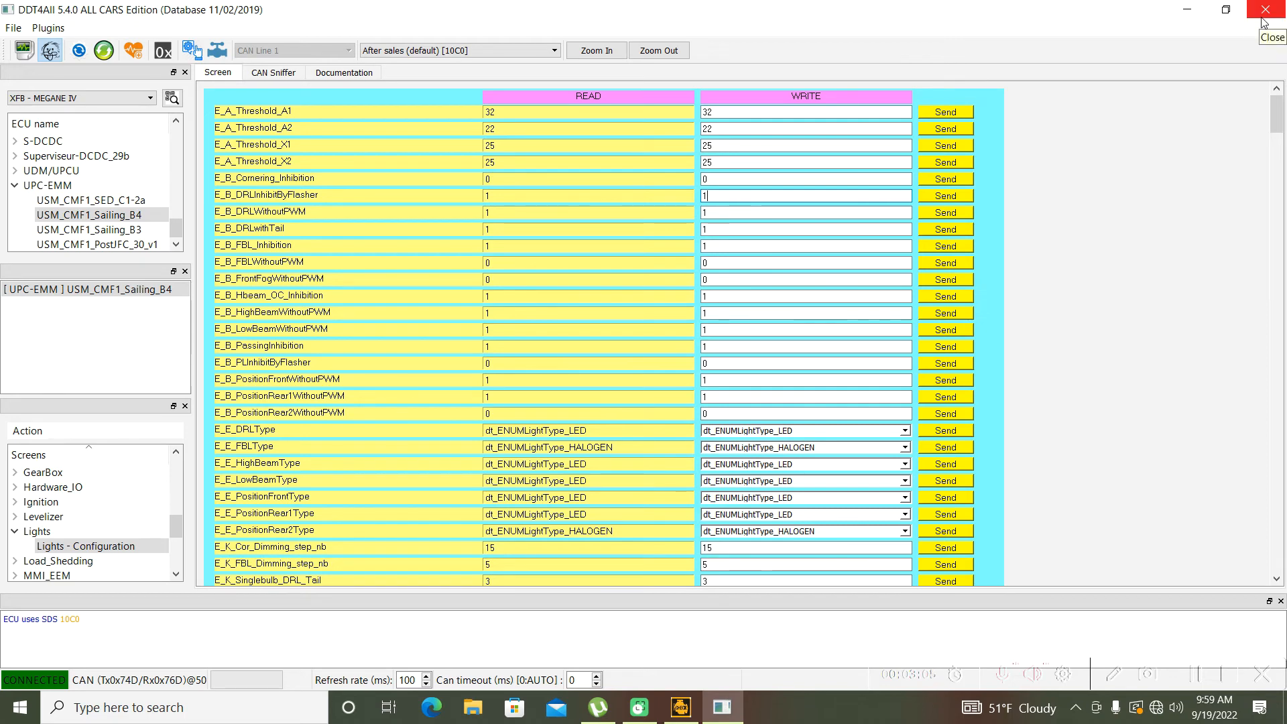
Step: Close the DDT4All window and then its ddt4all console window
left_click(1262, 9)
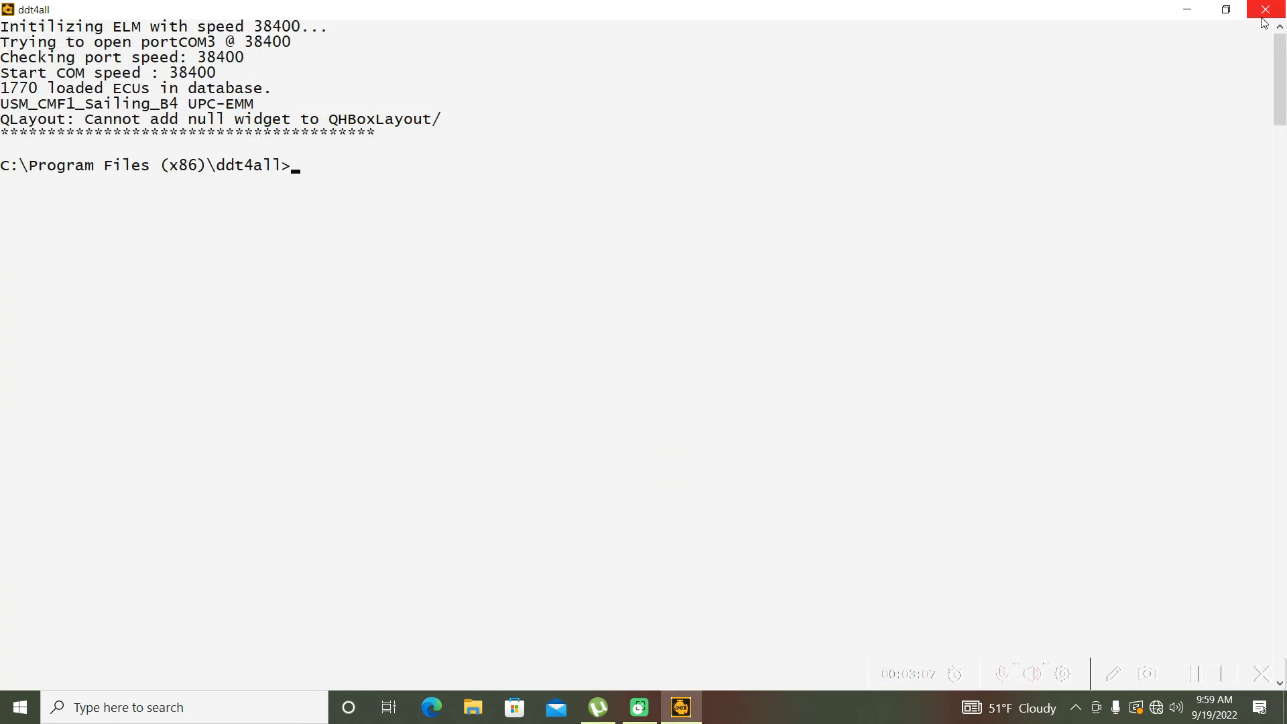
left_click(1267, 9)
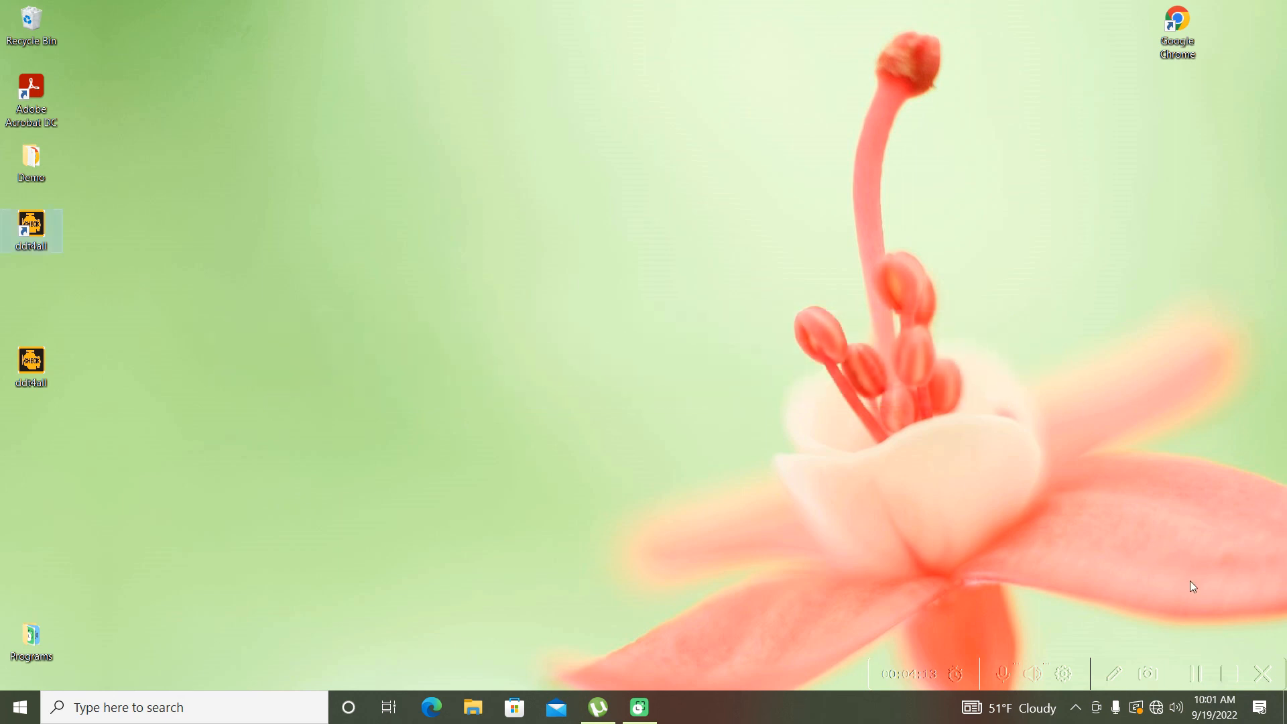
mouse_move(1195, 569)
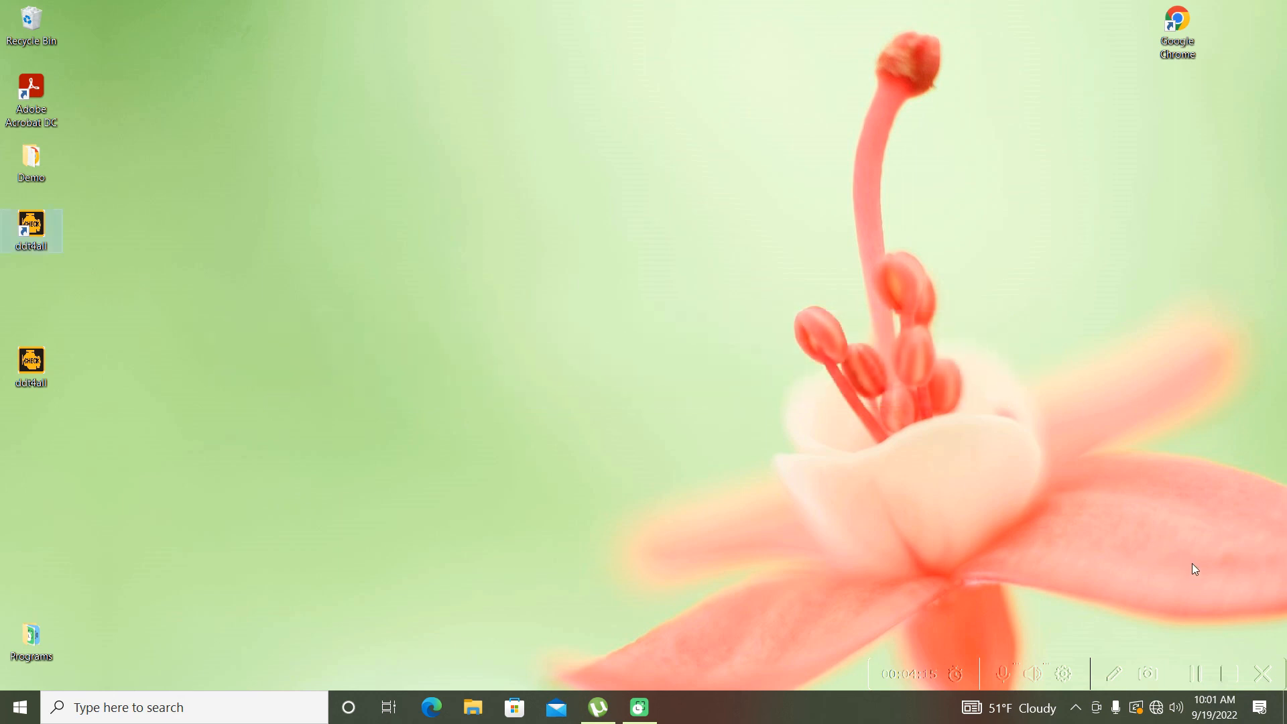